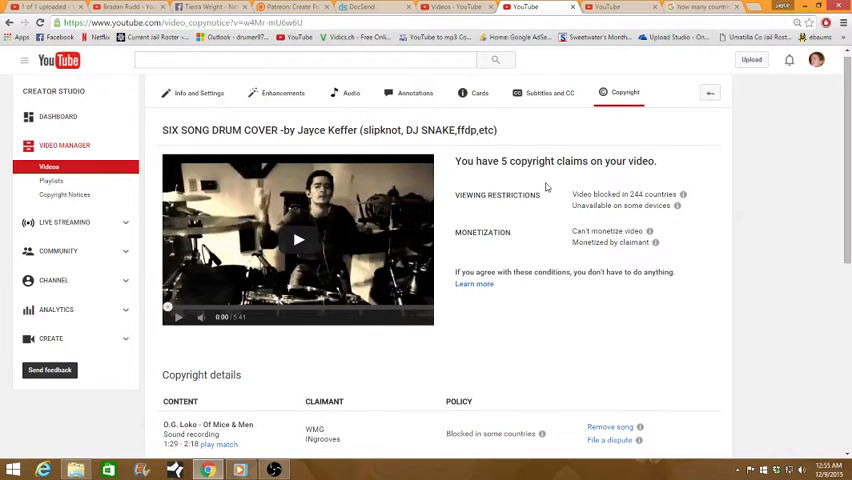
pyautogui.moveTo(553, 198)
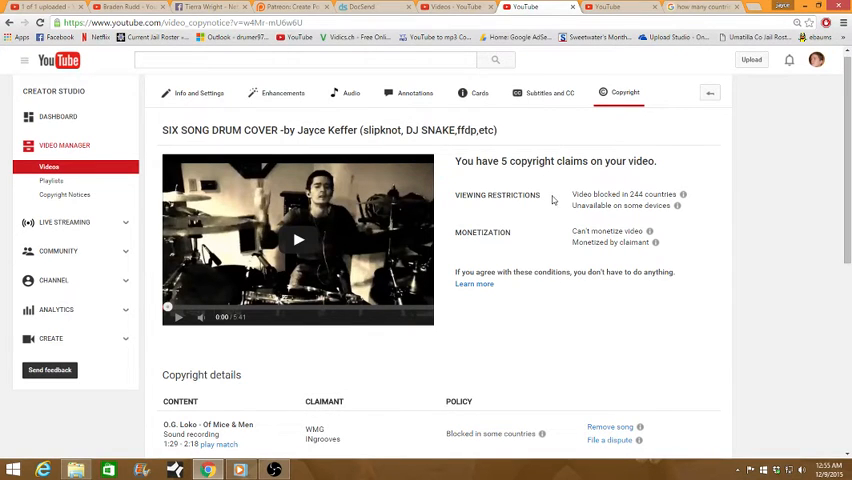
pyautogui.moveTo(586, 224)
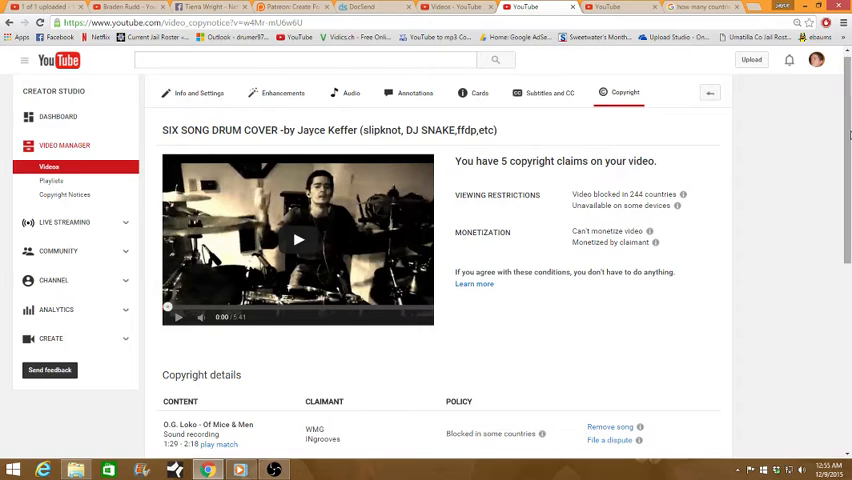
# Scroll the Copyright page to the details table listing all five claimed songs and blocked countries.
pyautogui.scroll(-3)
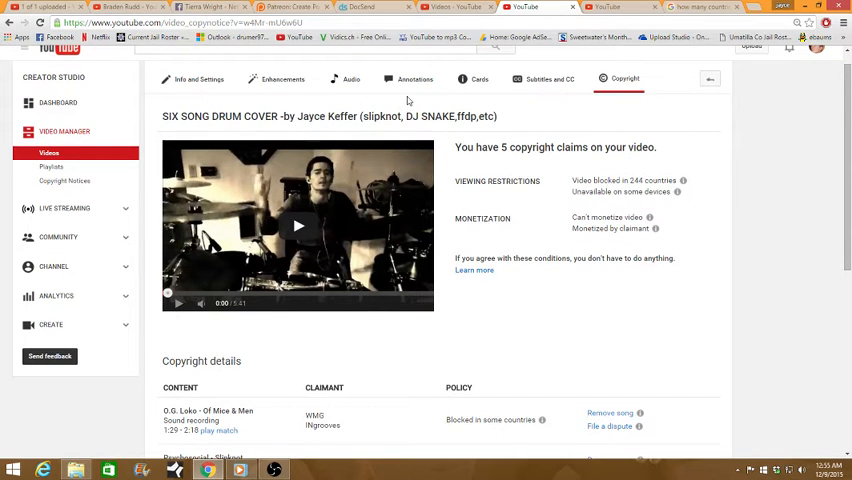
pyautogui.moveTo(372, 97)
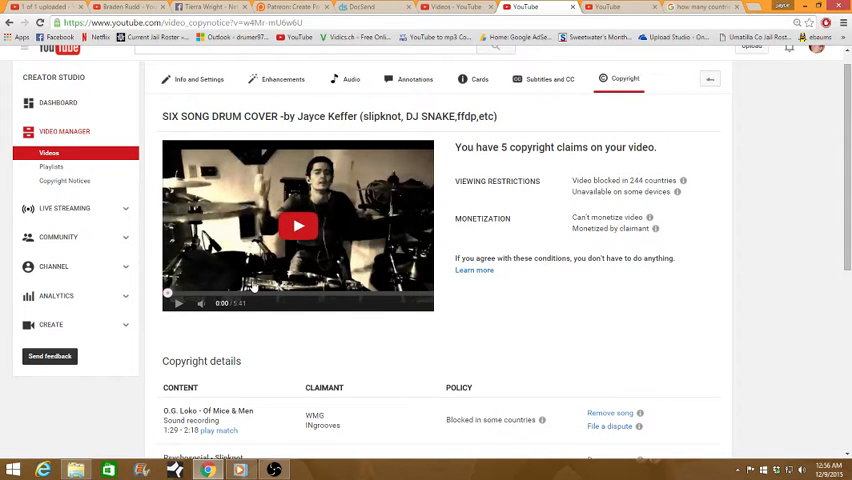
pyautogui.scroll(-3)
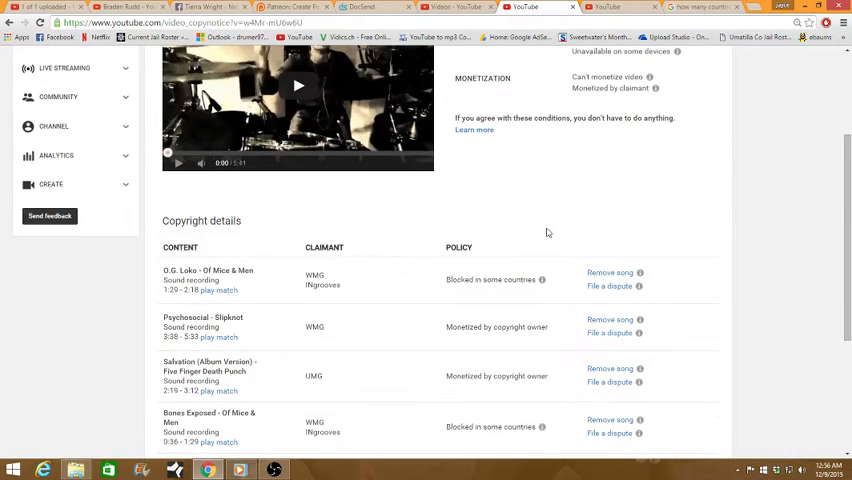
pyautogui.scroll(-3)
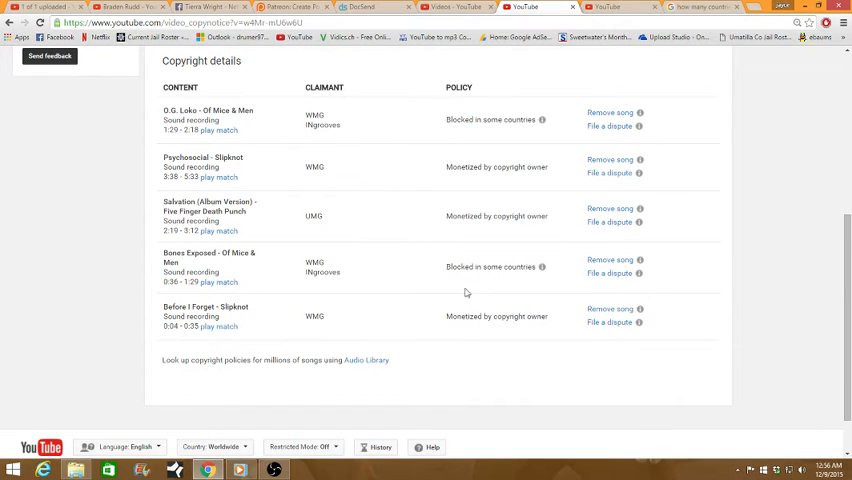
pyautogui.scroll(3)
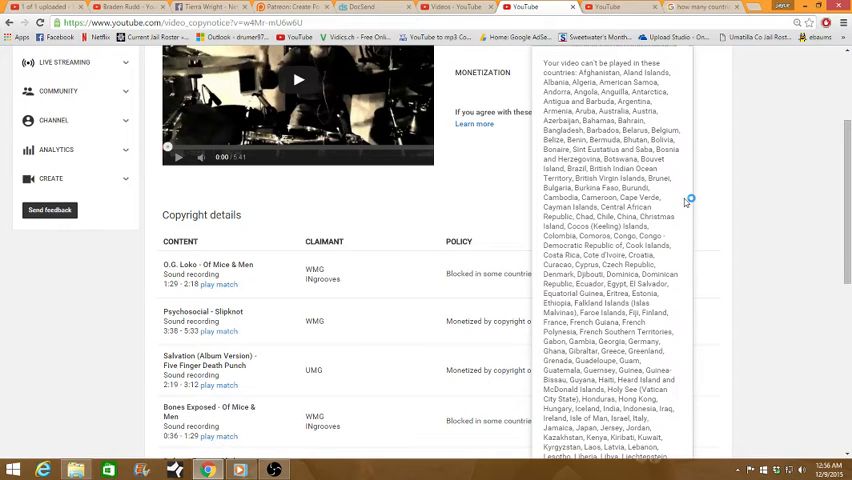
pyautogui.moveTo(686, 200)
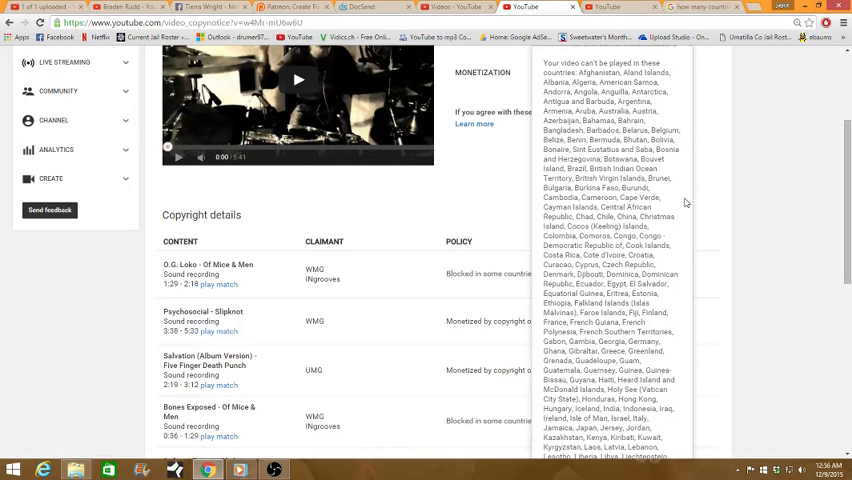
pyautogui.scroll(-3)
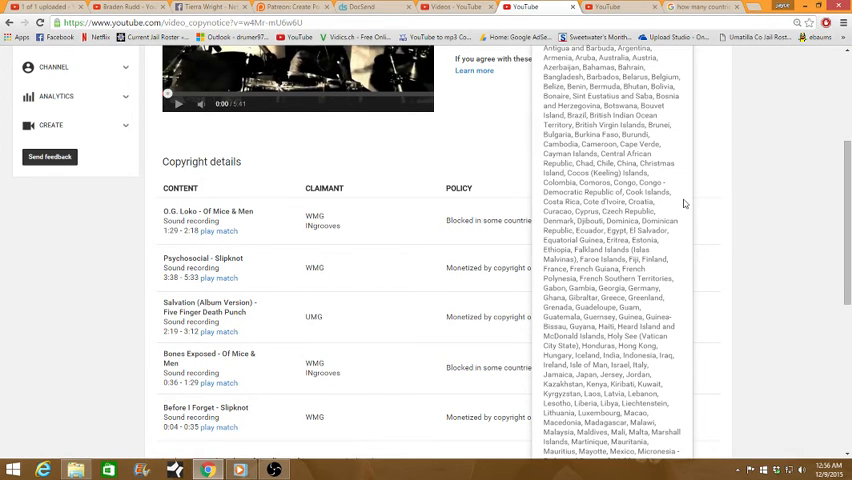
pyautogui.scroll(3)
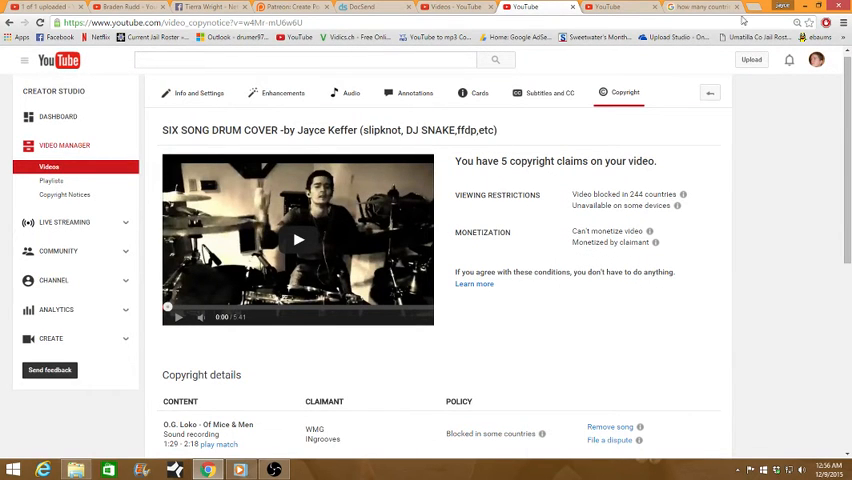
pyautogui.click(700, 7)
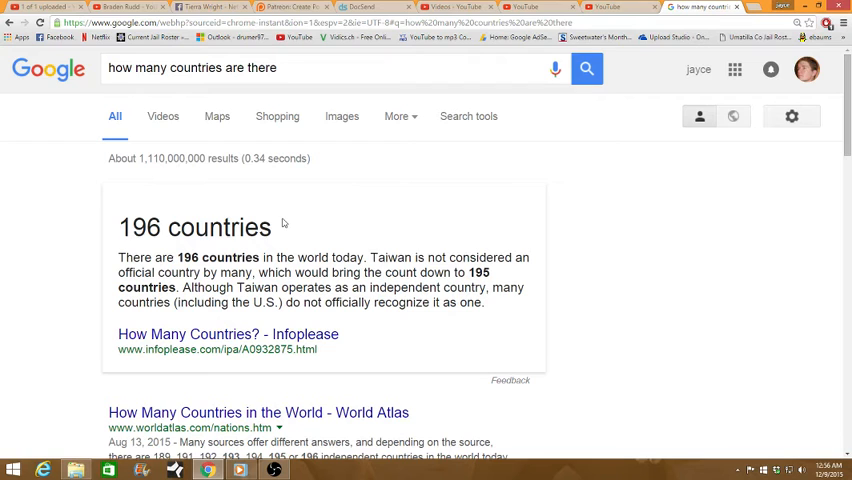
pyautogui.moveTo(272, 257)
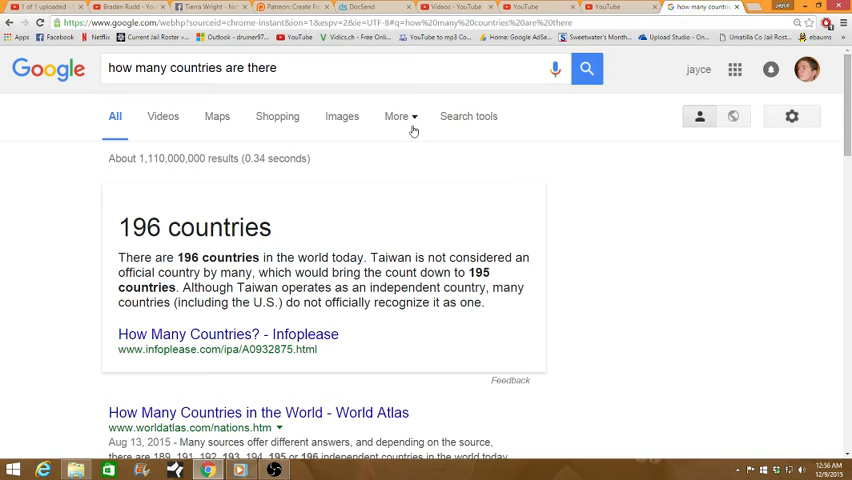
pyautogui.click(530, 7)
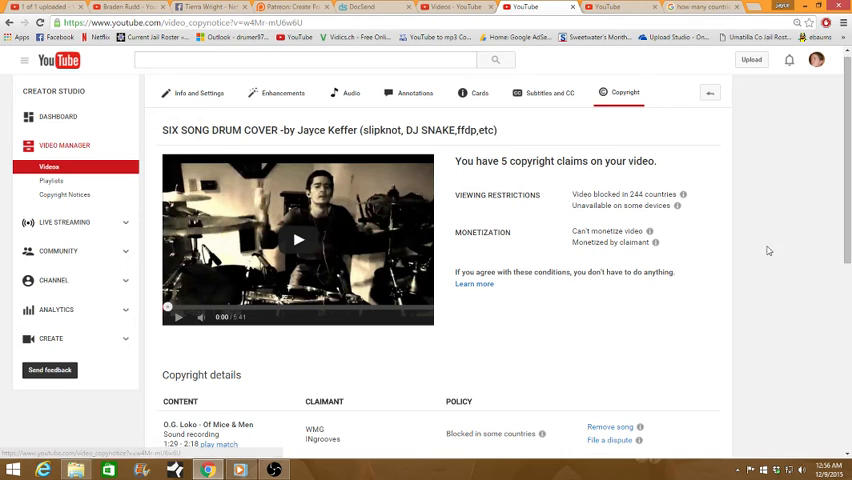
pyautogui.scroll(-3)
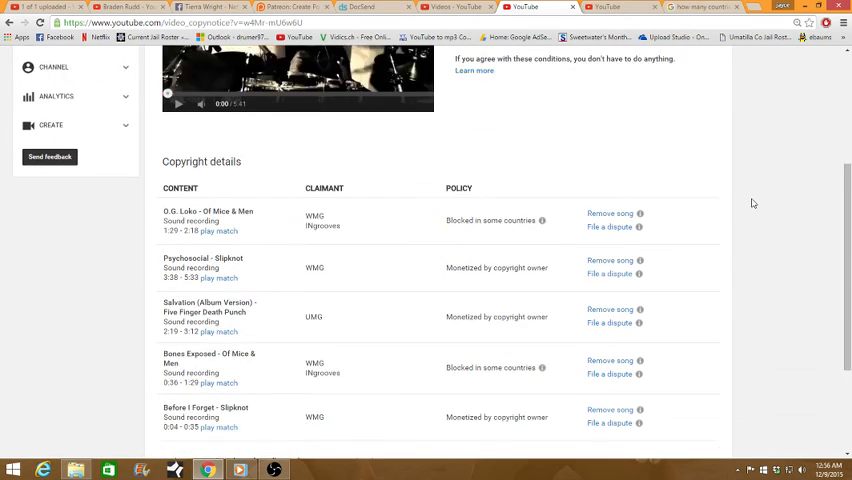
pyautogui.scroll(3)
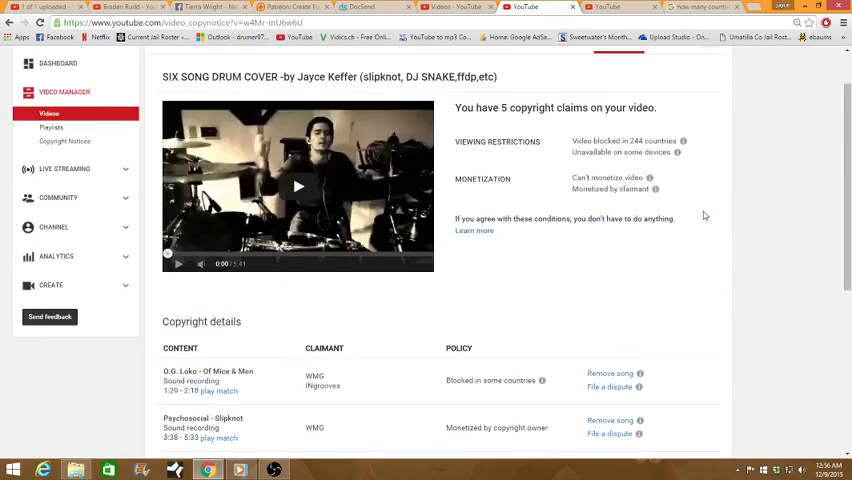
pyautogui.scroll(-3)
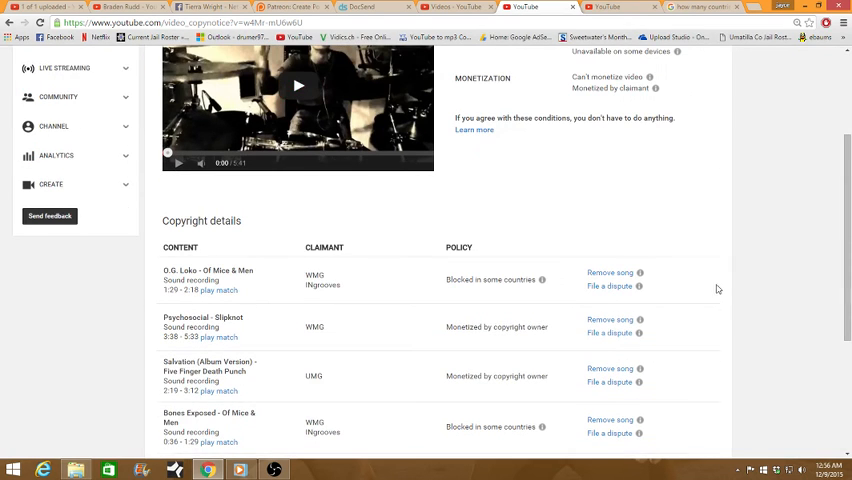
pyautogui.scroll(-3)
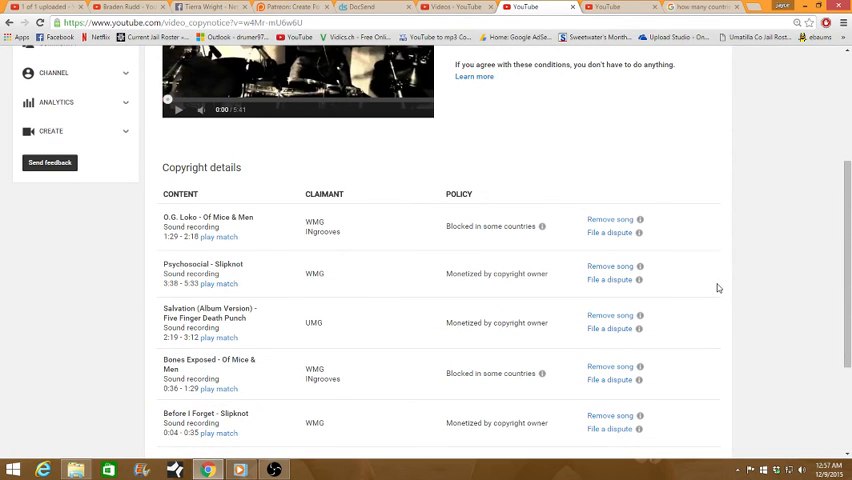
pyautogui.scroll(3)
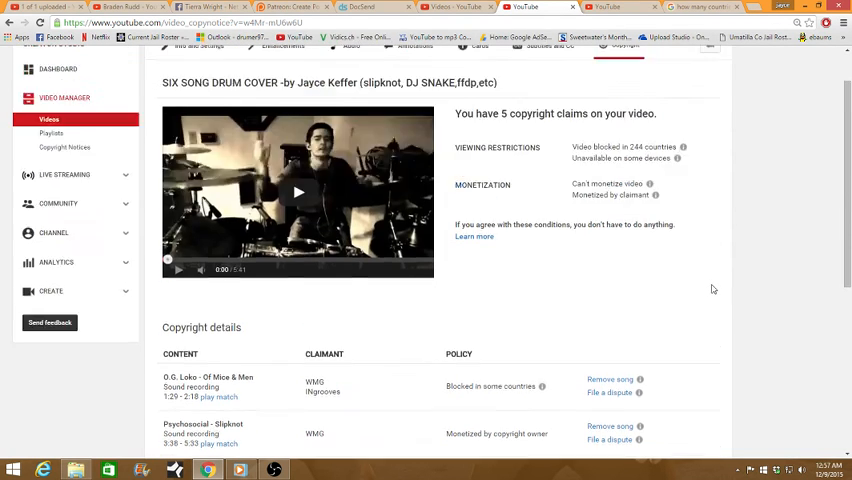
pyautogui.scroll(3)
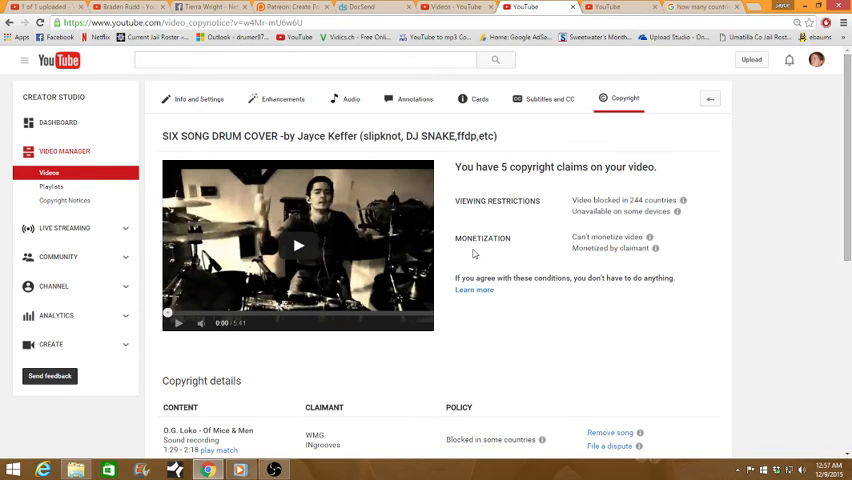
pyautogui.scroll(-3)
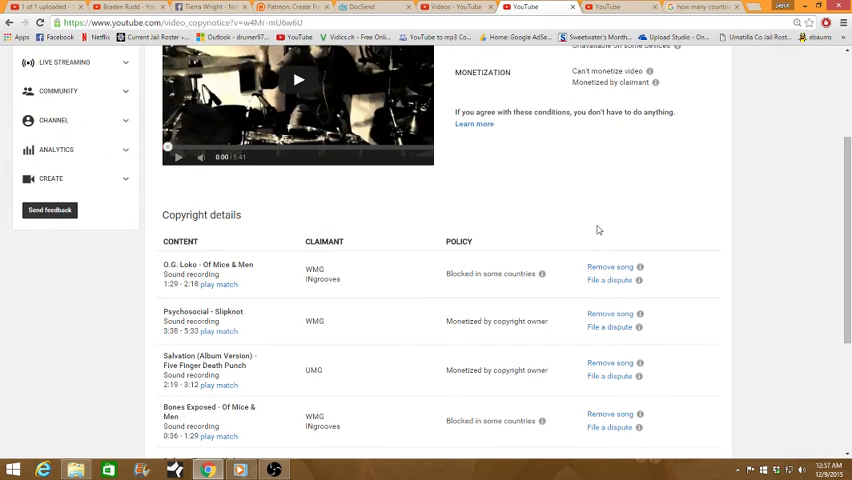
pyautogui.scroll(3)
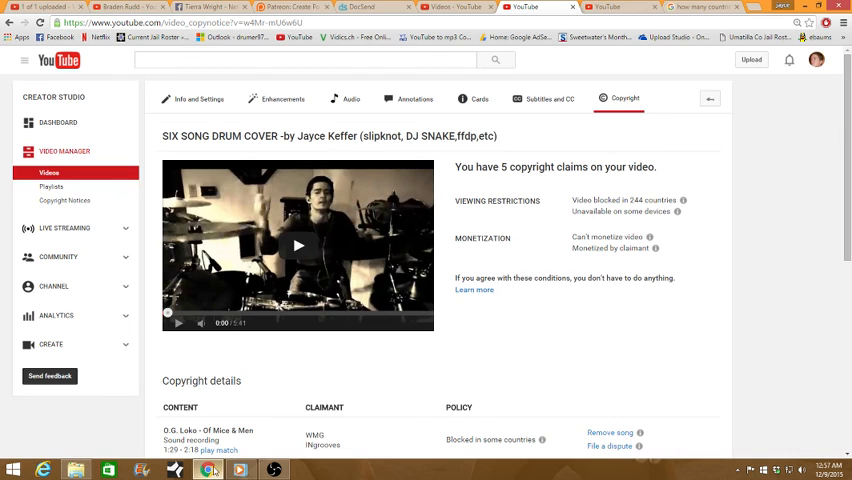